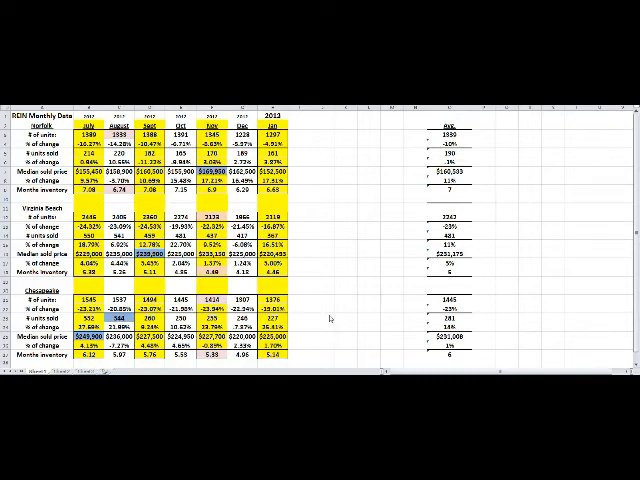
pyautogui.moveTo(332, 316)
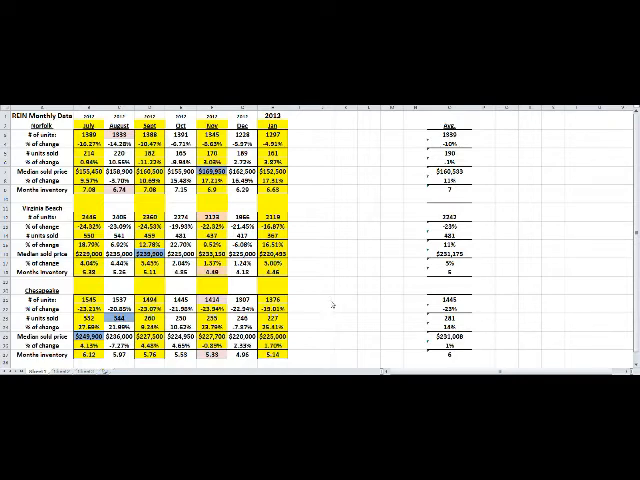